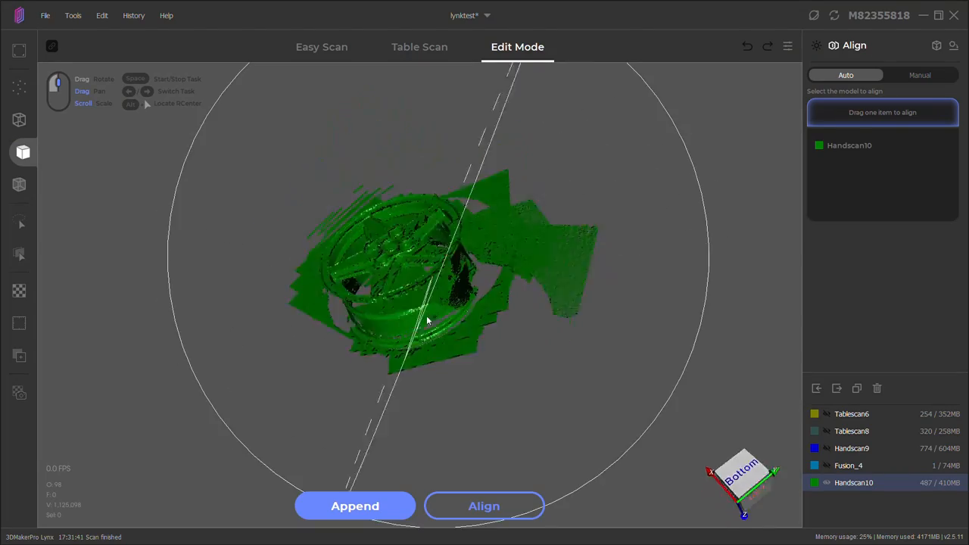
Select Fusion_5 and orbit the wheel rim to check spokes and lug holes from several angles.
{"action": "left_click", "coordinate": [484, 505]}
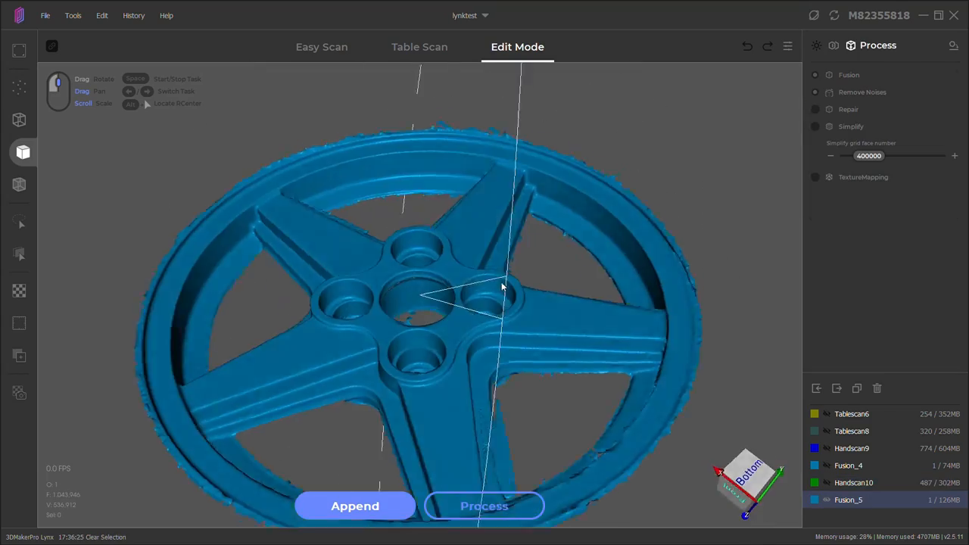
{"action": "left_click_drag", "start_coordinate": [500, 287], "coordinate": [397, 291]}
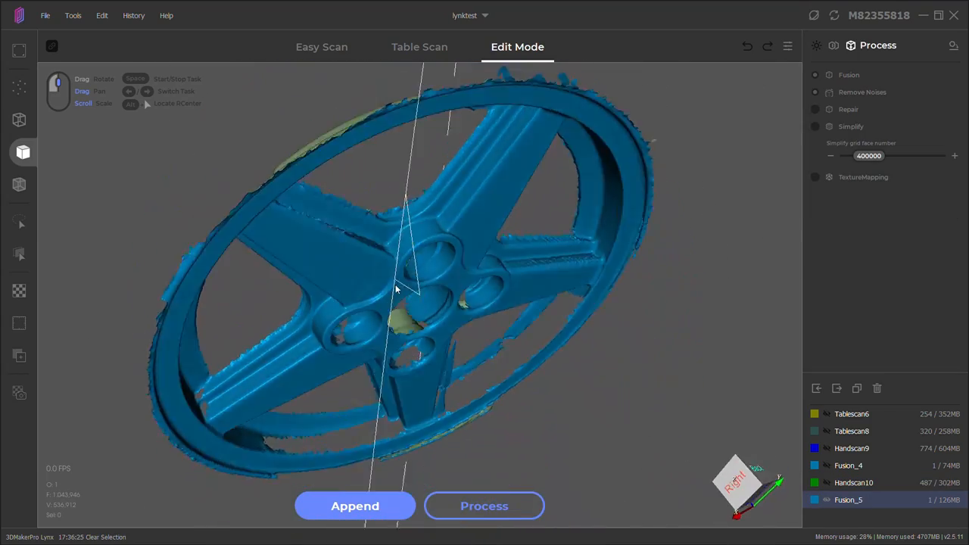
{"action": "left_click_drag", "start_coordinate": [397, 287], "coordinate": [550, 334]}
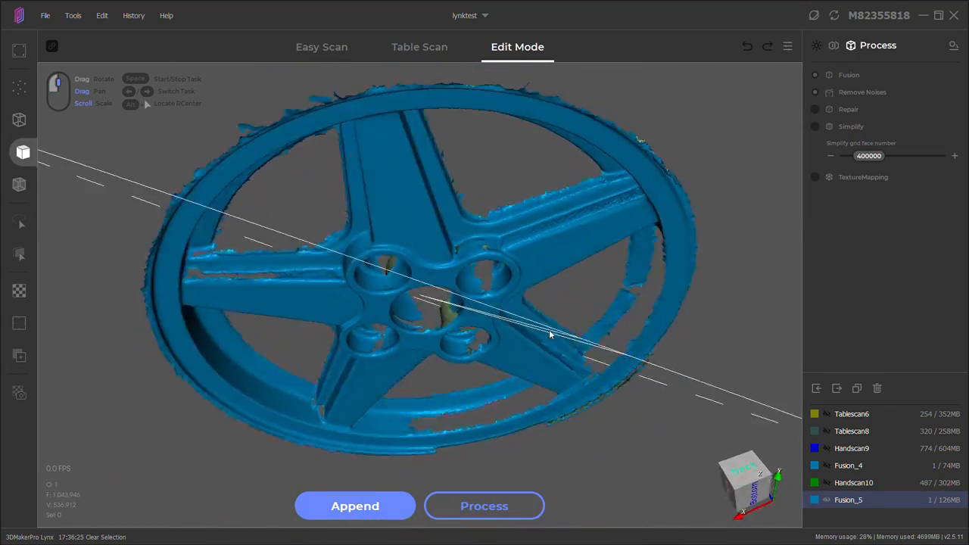
{"action": "left_click_drag", "start_coordinate": [550, 336], "coordinate": [499, 185]}
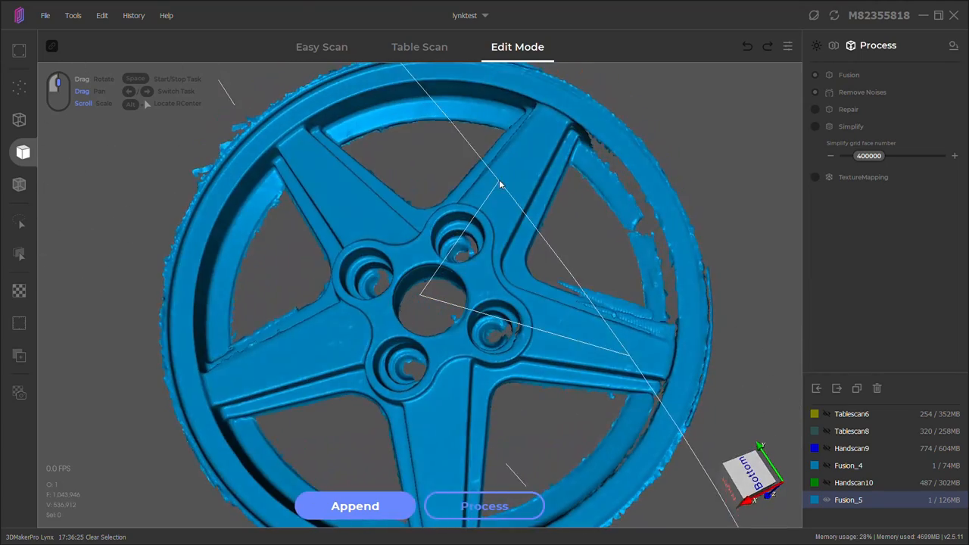
{"action": "left_click", "coordinate": [321, 47]}
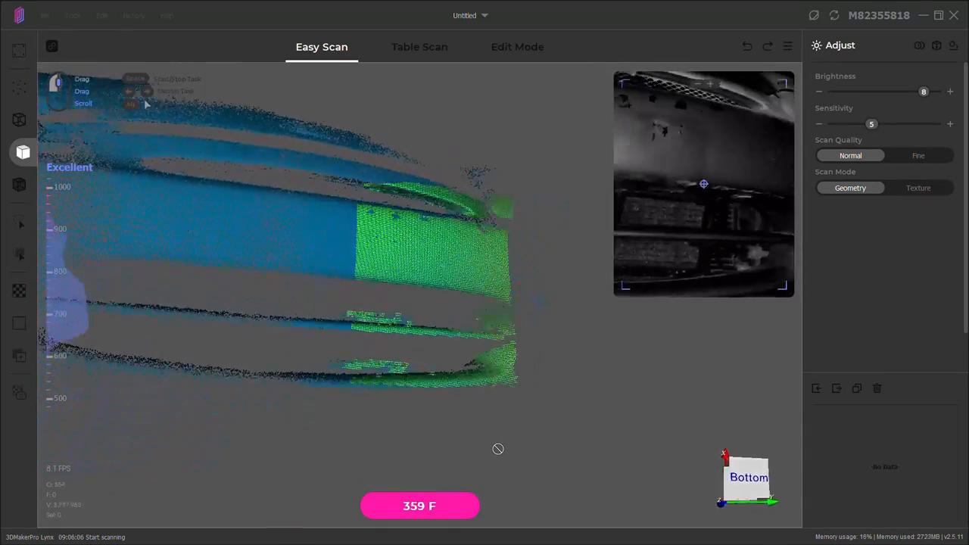
Orbit the Fusion_2 car front to view the grille, then start capturing the remaining body panel.
{"action": "left_click", "coordinate": [516, 46]}
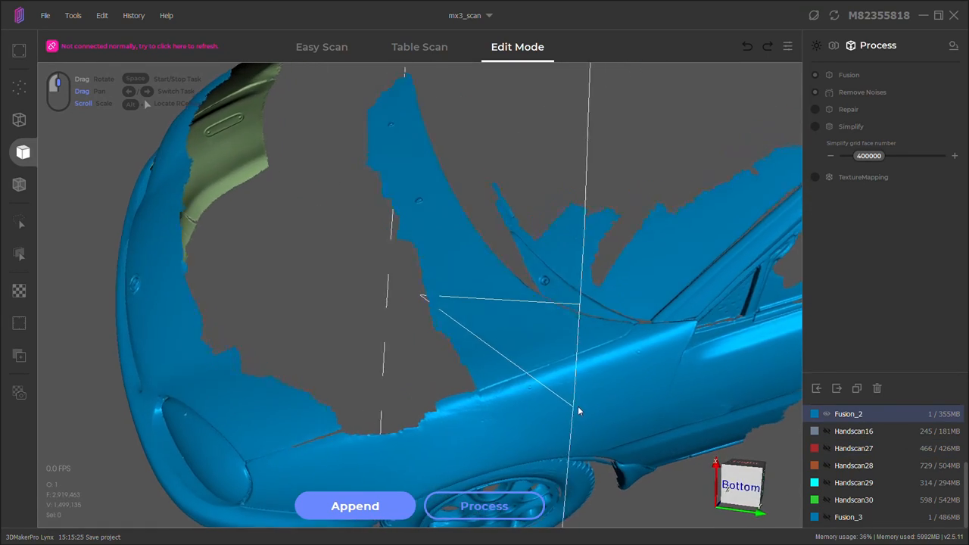
{"action": "left_click_drag", "start_coordinate": [578, 411], "coordinate": [725, 339]}
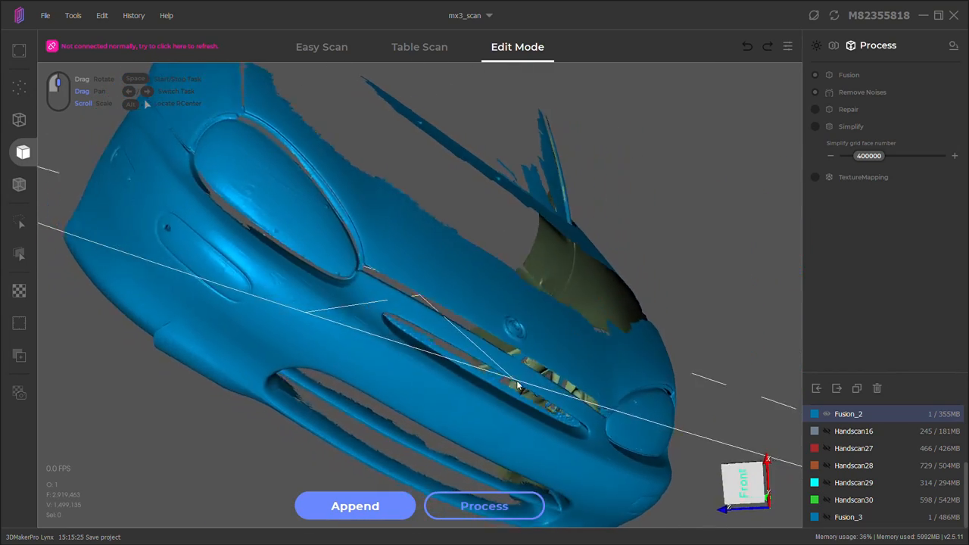
{"action": "left_click", "coordinate": [321, 46]}
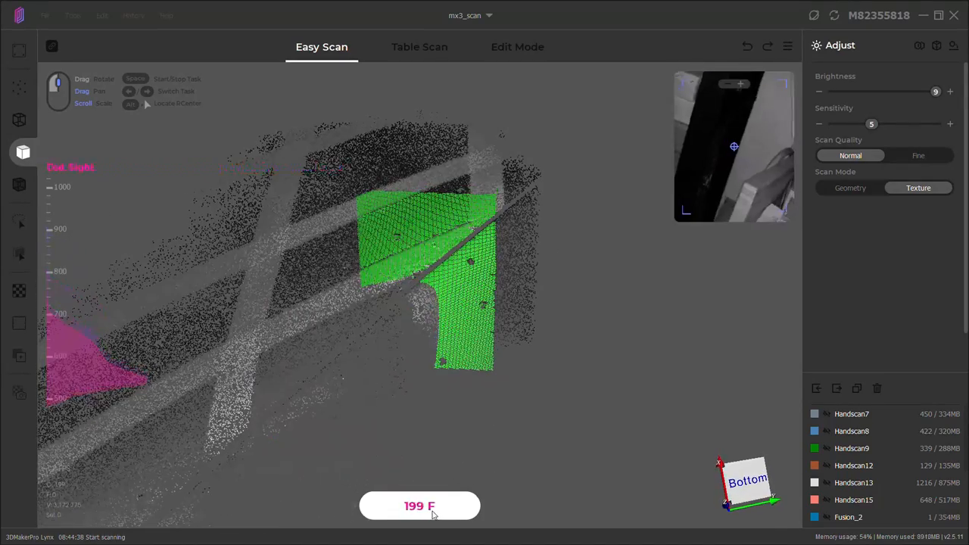
Stop the current scan capture and rotate the fused hood mesh to inspect its holes.
{"action": "left_click", "coordinate": [517, 47]}
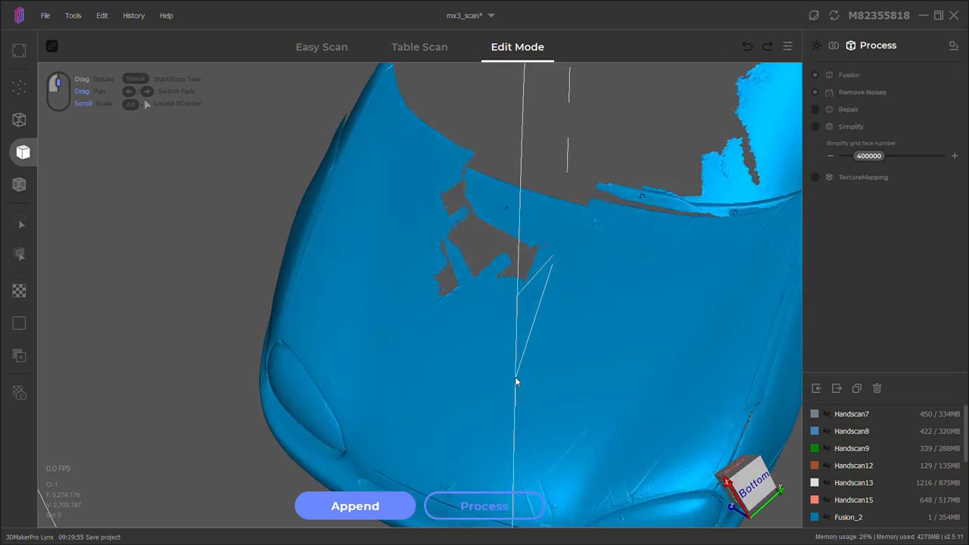
{"action": "left_click_drag", "start_coordinate": [515, 382], "coordinate": [585, 405]}
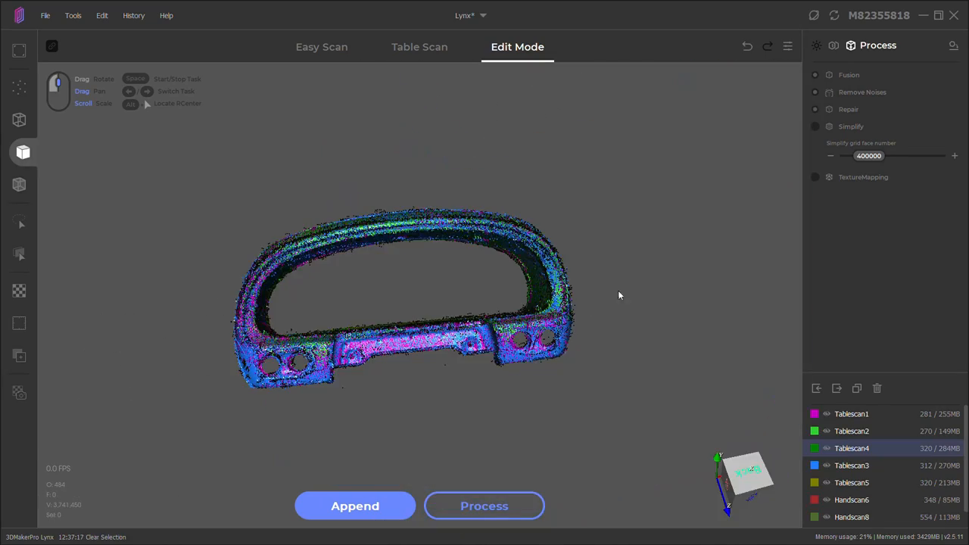
Orbit the Tablescan4 gauge bezel point cloud to view its side, underside and front.
{"action": "left_click_drag", "start_coordinate": [619, 295], "coordinate": [653, 318]}
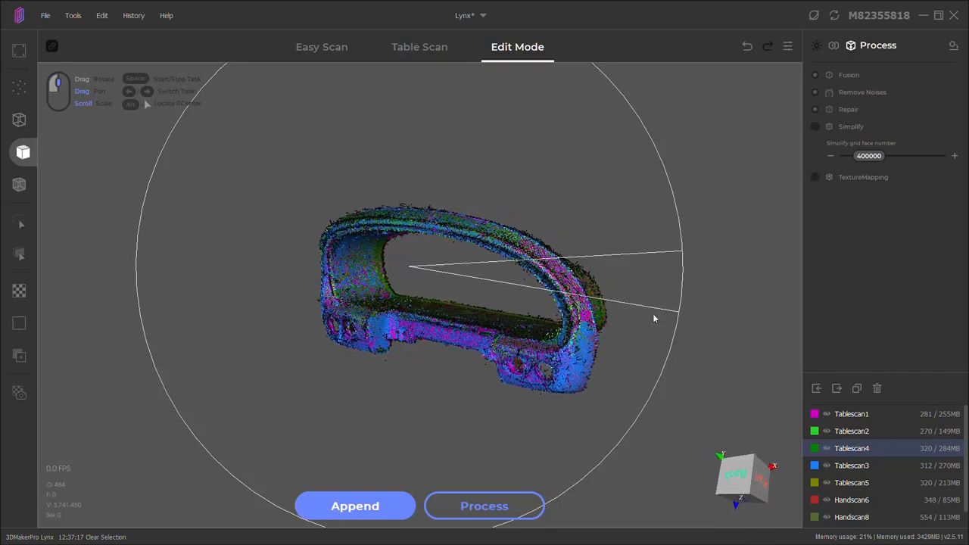
{"action": "left_click_drag", "start_coordinate": [655, 318], "coordinate": [230, 397]}
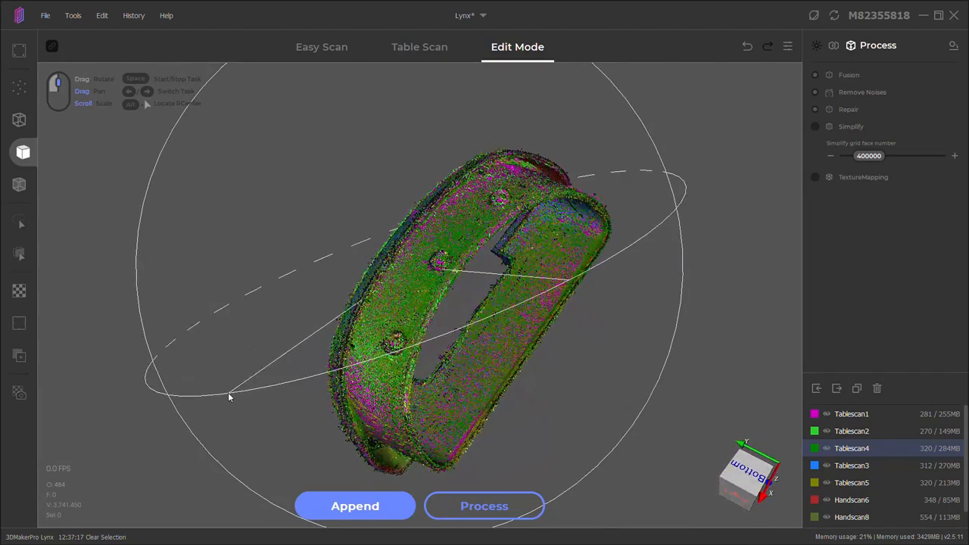
{"action": "left_click_drag", "start_coordinate": [229, 397], "coordinate": [575, 462]}
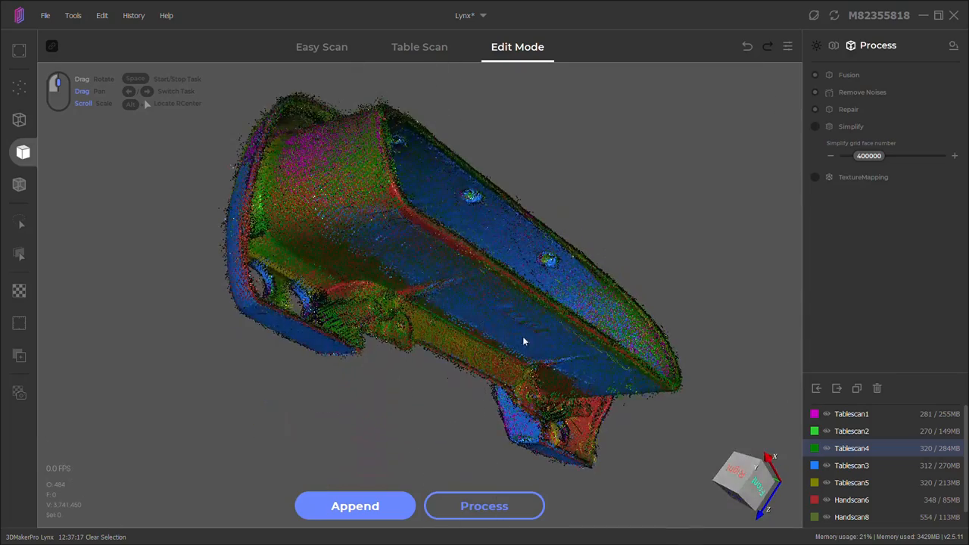
{"action": "left_click_drag", "start_coordinate": [522, 340], "coordinate": [435, 268]}
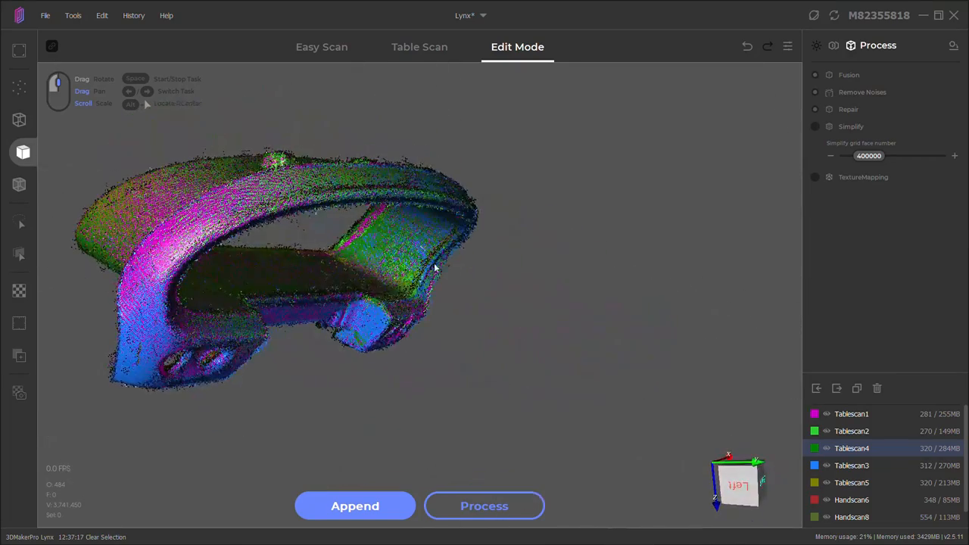
{"action": "left_click_drag", "start_coordinate": [436, 268], "coordinate": [193, 199]}
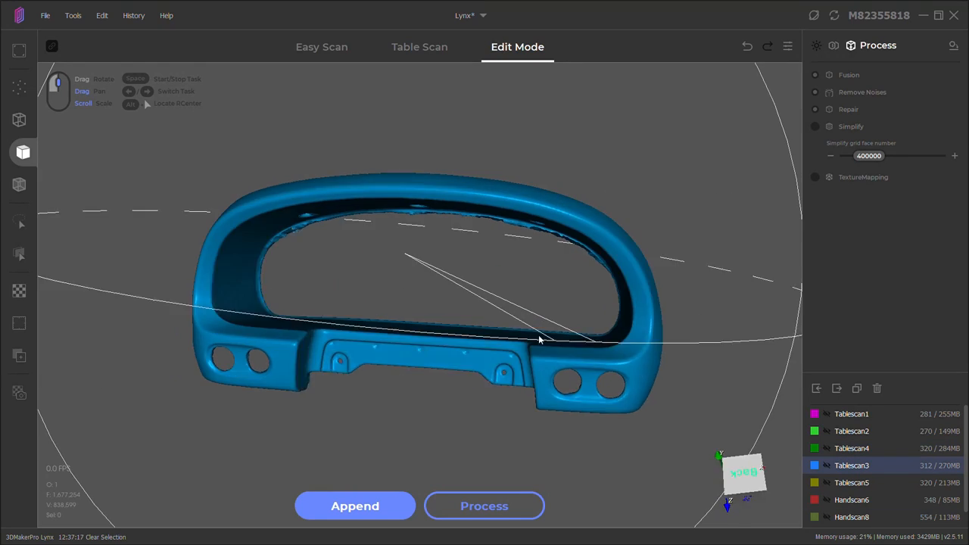
Orbit and close in on the fused blue bezel mesh around its gauge holes and lower bracket.
{"action": "left_click_drag", "start_coordinate": [540, 339], "coordinate": [517, 325]}
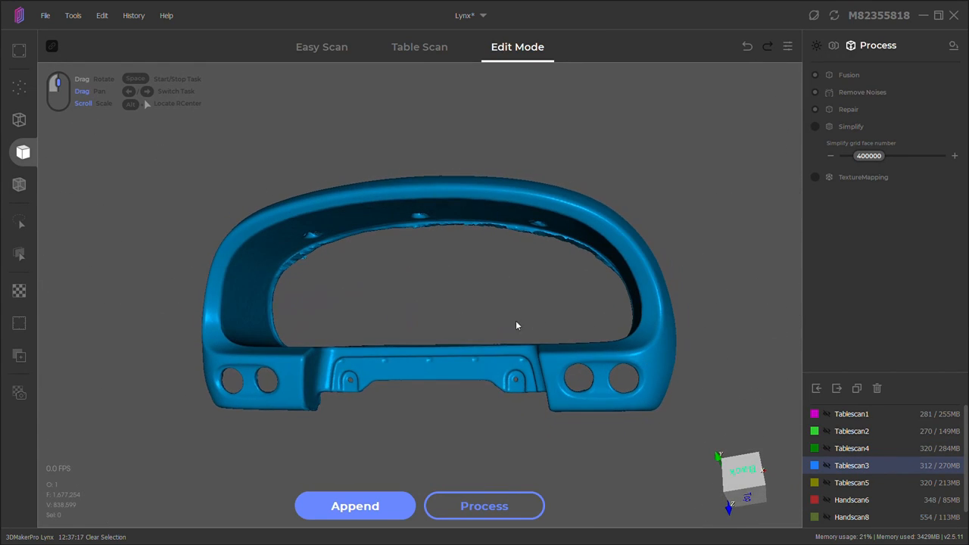
{"action": "left_click_drag", "start_coordinate": [517, 326], "coordinate": [547, 345]}
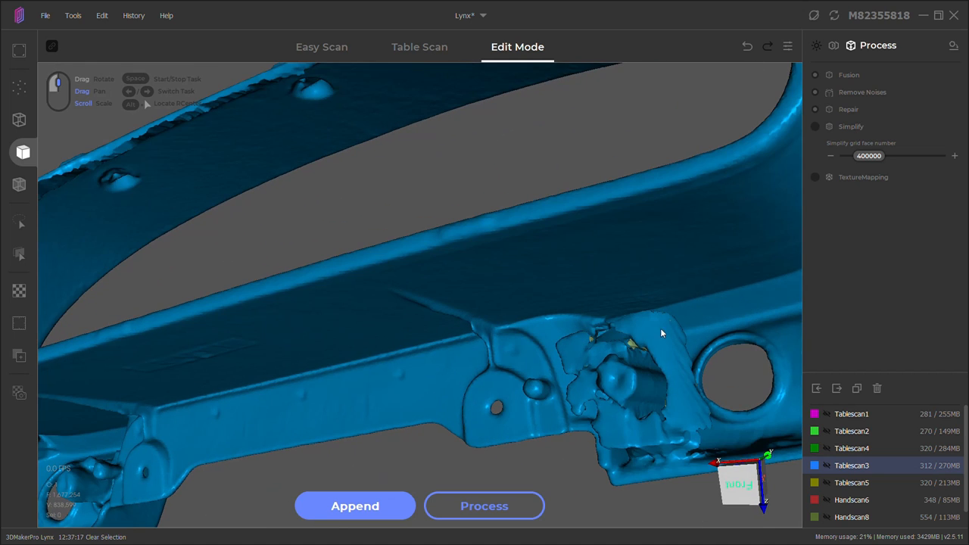
{"action": "left_click_drag", "start_coordinate": [661, 333], "coordinate": [310, 379]}
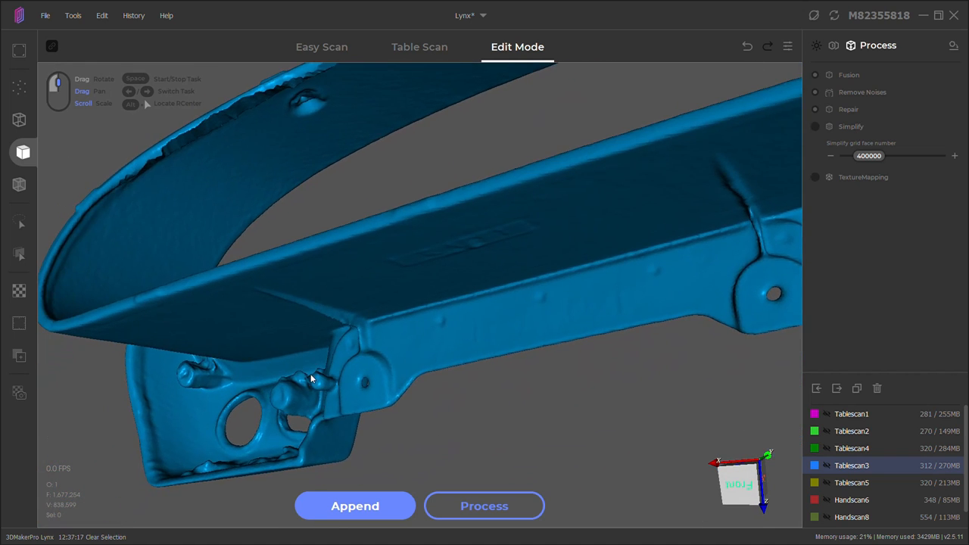
{"action": "left_click_drag", "start_coordinate": [310, 379], "coordinate": [473, 408]}
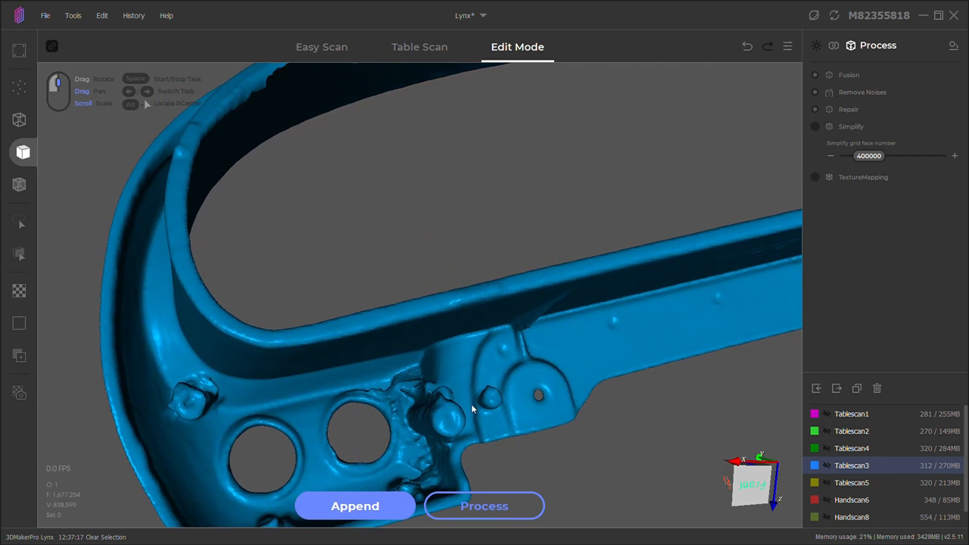